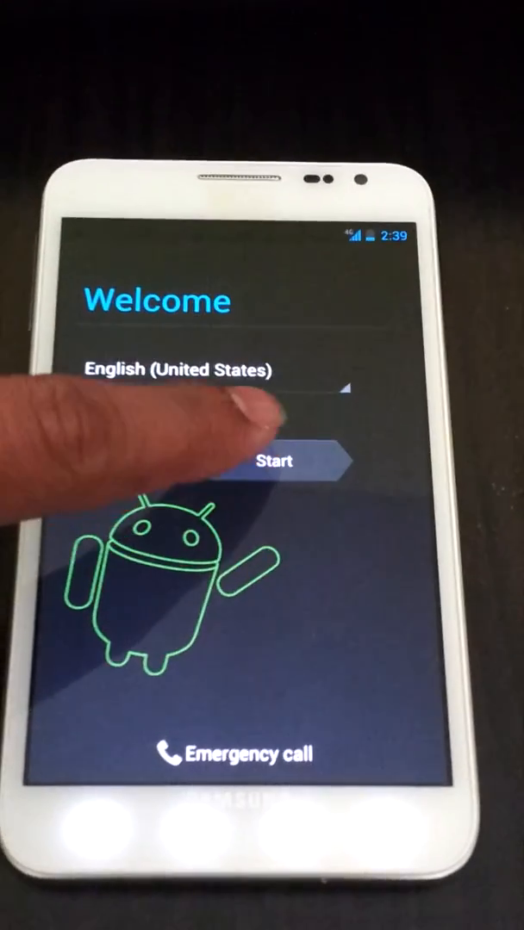
Step: Finish first-run setup, skipping Google sign-in, keeping location on and accepting Google services
{"action": "left_click", "coordinate": [275, 461]}
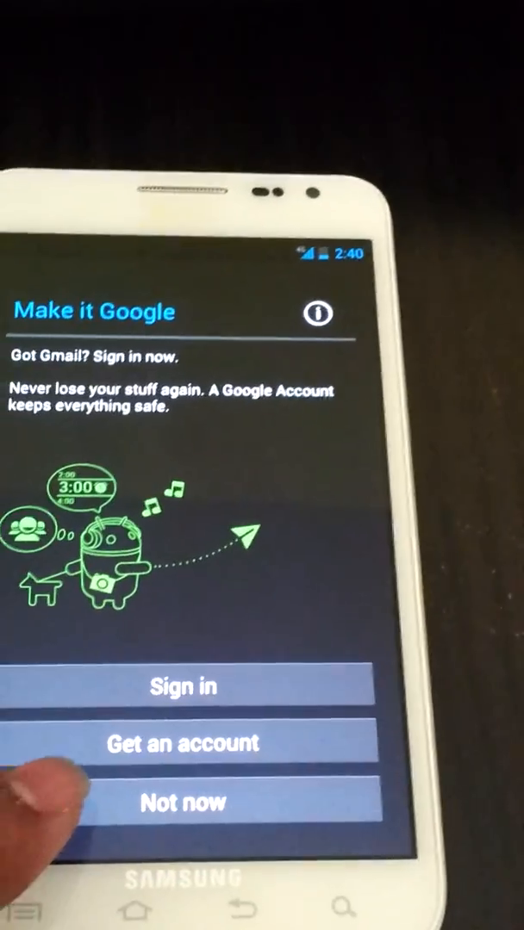
{"action": "left_click", "coordinate": [181, 803]}
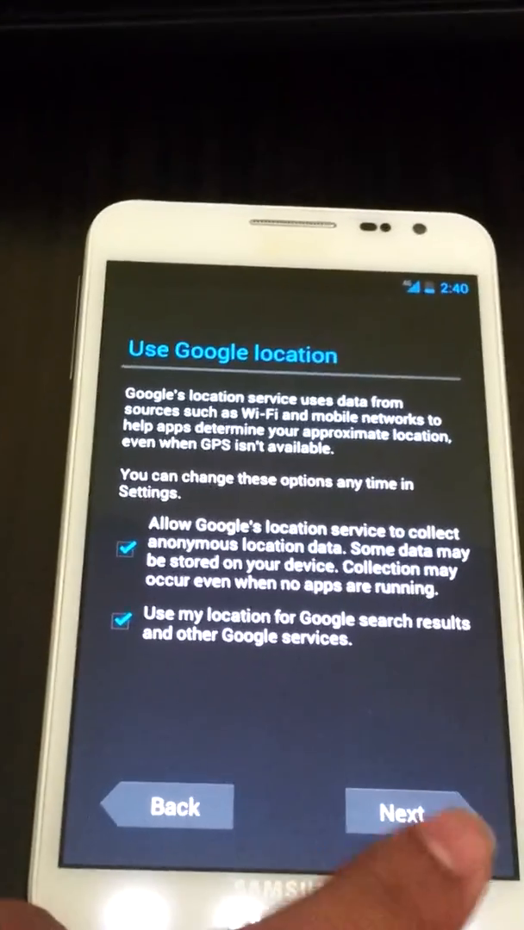
{"action": "left_click", "coordinate": [402, 810]}
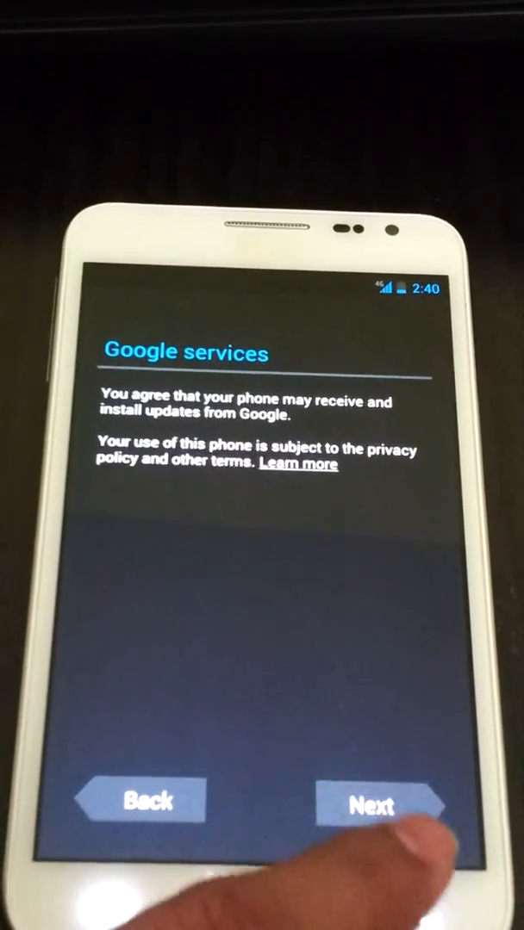
{"action": "left_click", "coordinate": [381, 805]}
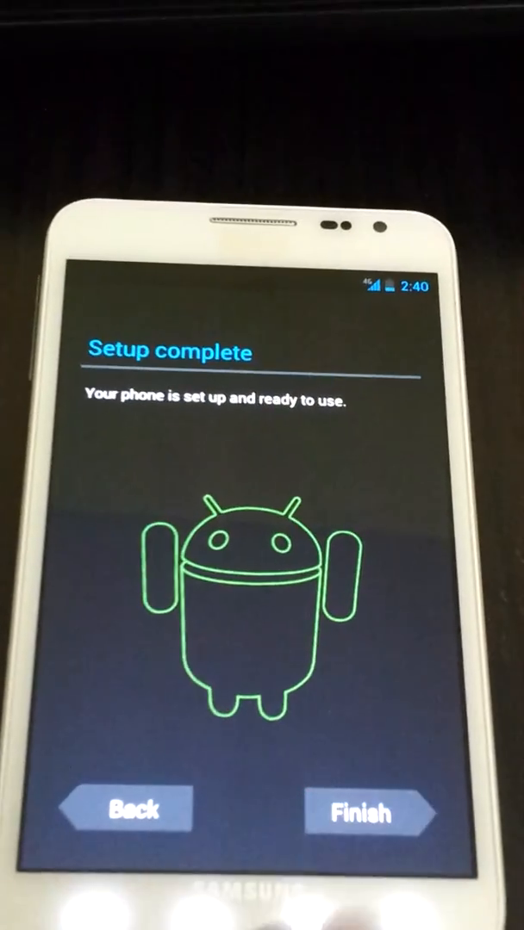
{"action": "left_click", "coordinate": [368, 813]}
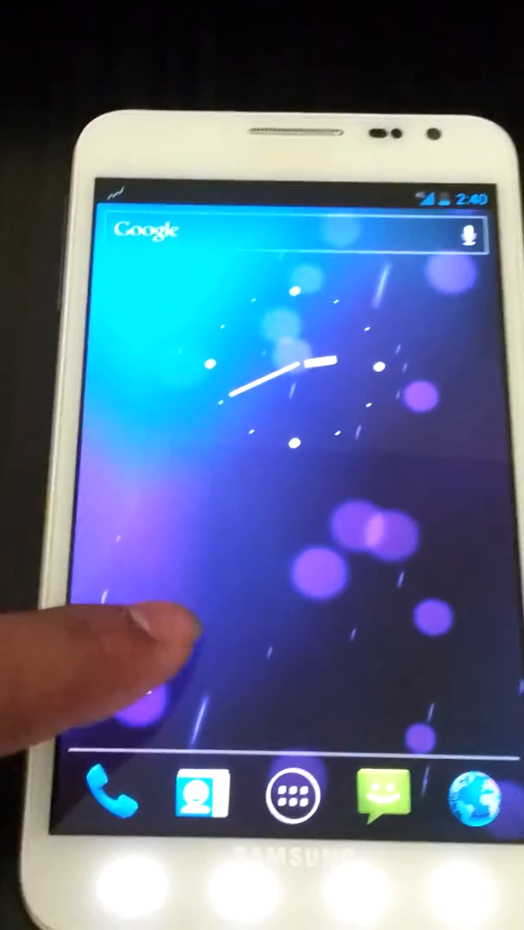
Step: Swipe on the home screen to show the Wallpaper, Manage apps and System settings options
{"action": "left_click_drag", "start_coordinate": [259, 194], "coordinate": [259, 430]}
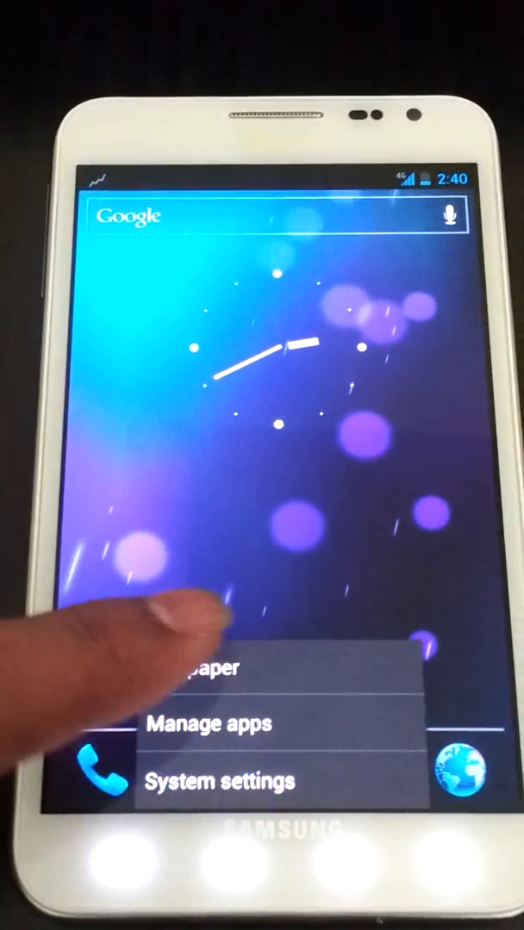
Step: Close the menu and drop a Camera shortcut from the app drawer onto the home screen
{"action": "left_click", "coordinate": [221, 782]}
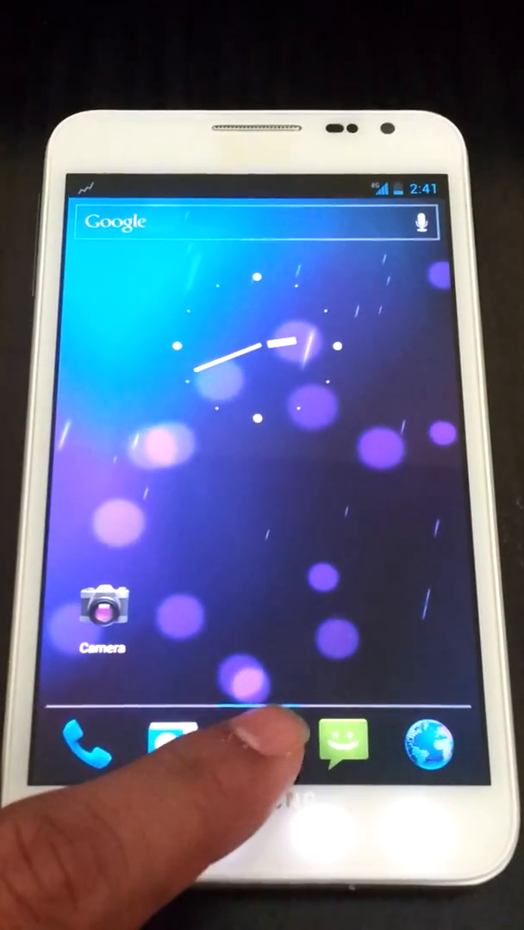
Step: Open Settings from the app drawer in the dock
{"action": "left_click", "coordinate": [262, 750]}
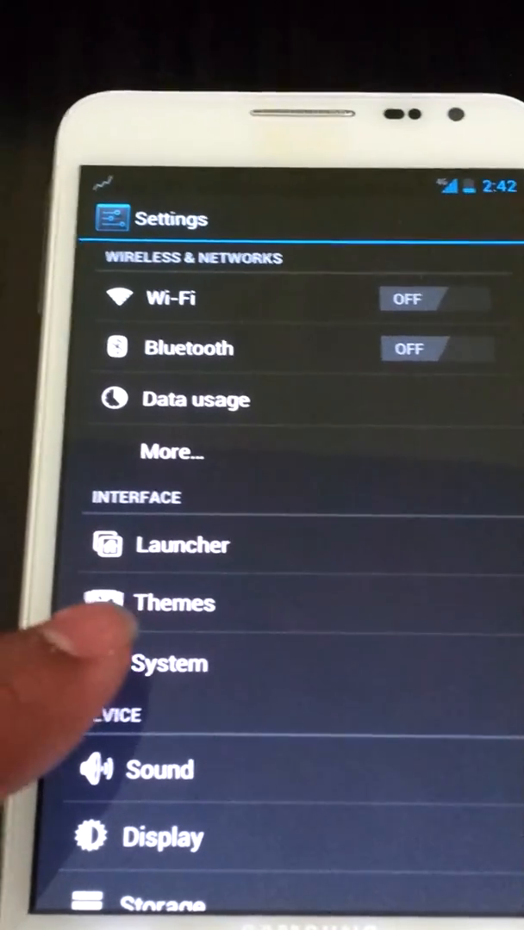
Step: Change the status bar's AM/PM clock style and signal status style under System settings
{"action": "left_click", "coordinate": [169, 663]}
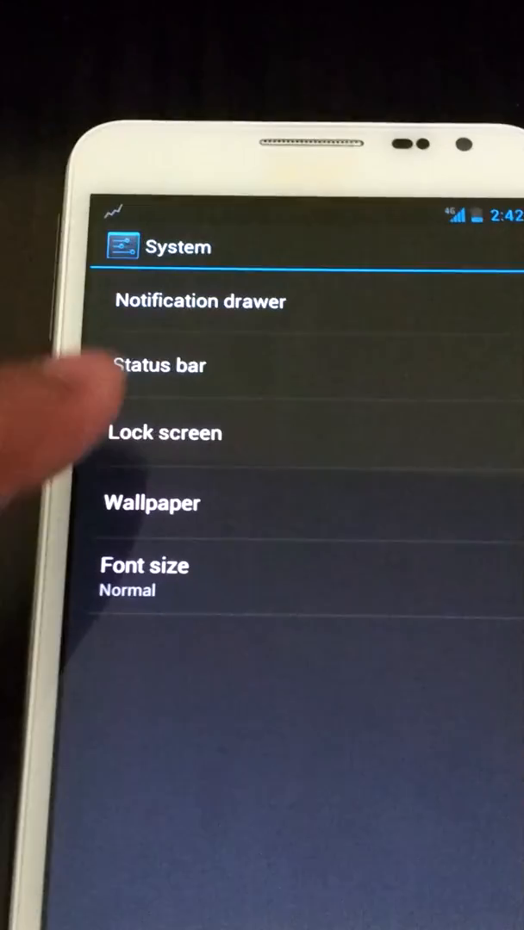
{"action": "left_click", "coordinate": [160, 365]}
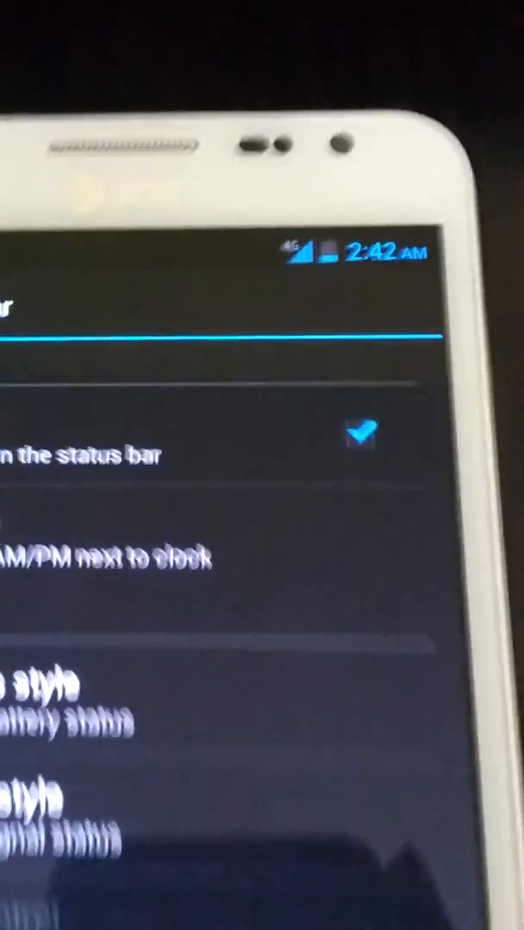
{"action": "left_click", "coordinate": [104, 555]}
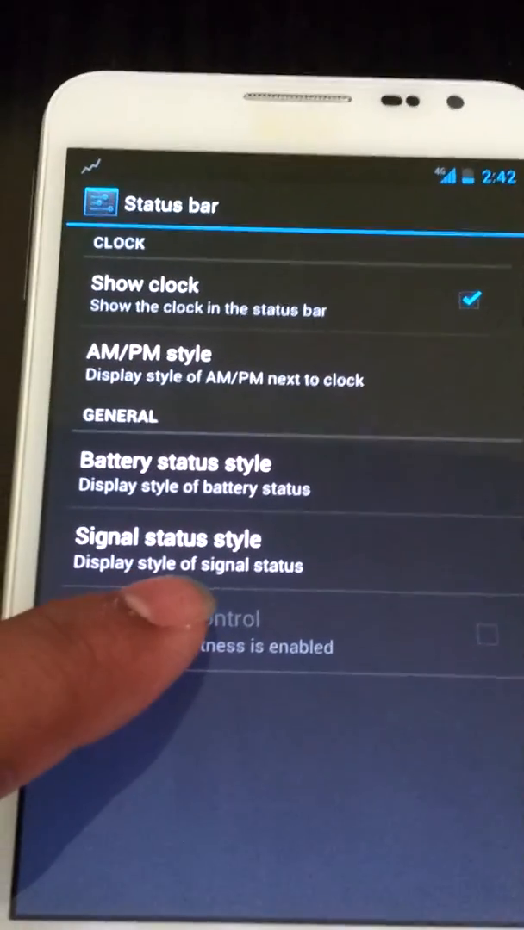
{"action": "left_click", "coordinate": [172, 551]}
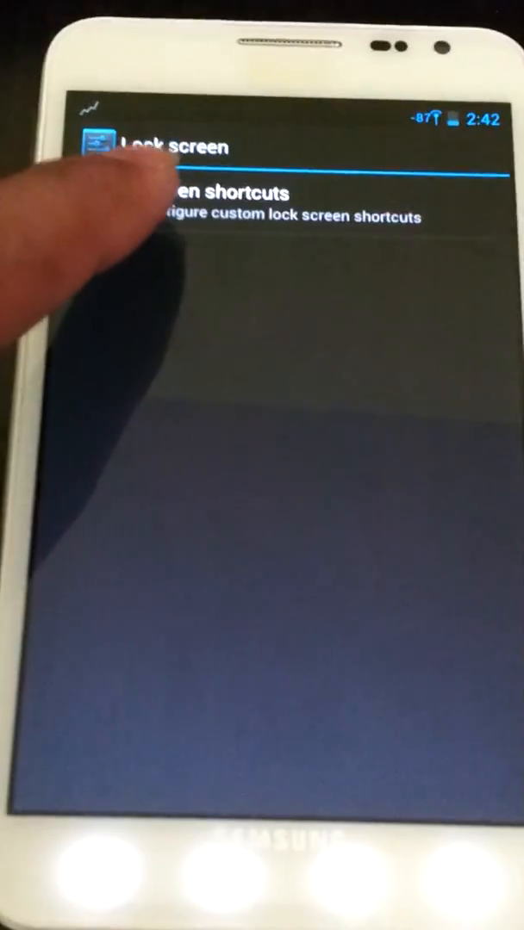
Step: Pick a lock screen shortcut slot and choose Applications as its target
{"action": "left_click", "coordinate": [241, 193]}
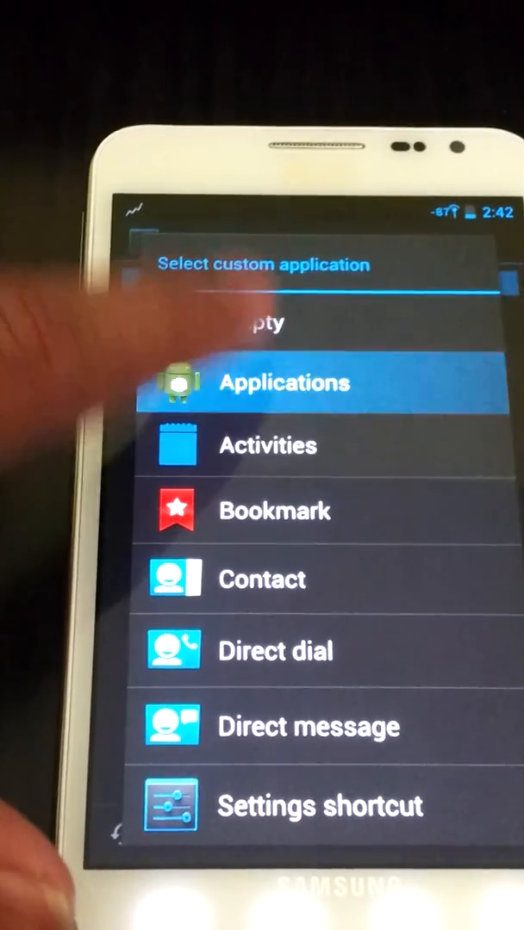
{"action": "left_click", "coordinate": [284, 383]}
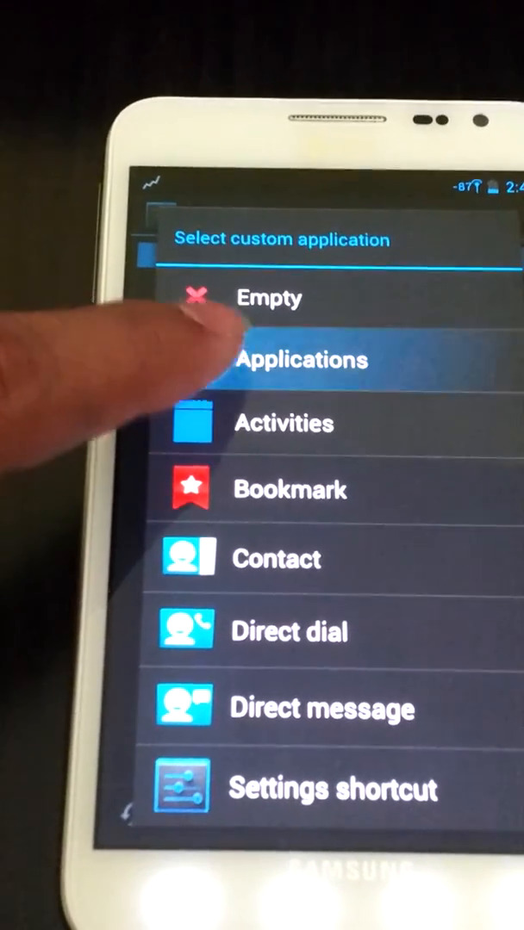
{"action": "left_click", "coordinate": [302, 359]}
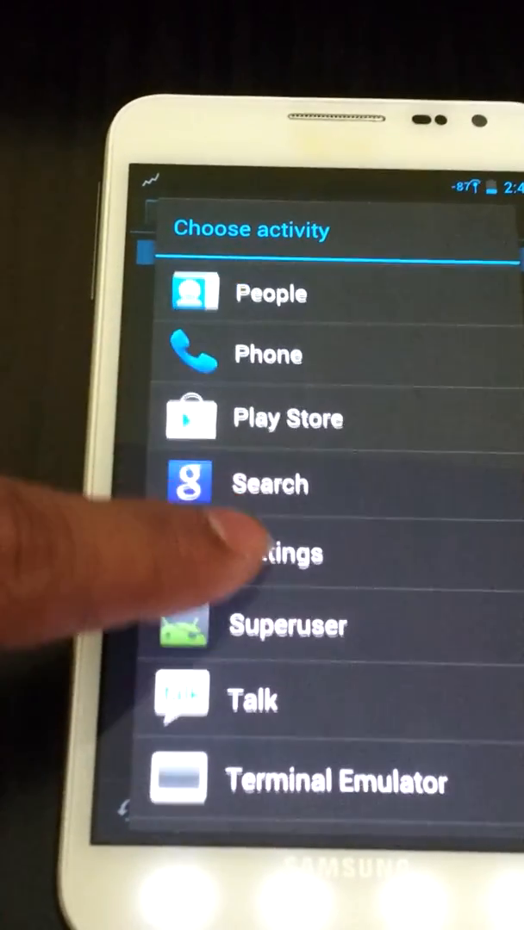
Step: Assign an app to the lock screen shortcut, then open the app drawer from home
{"action": "left_click", "coordinate": [268, 354]}
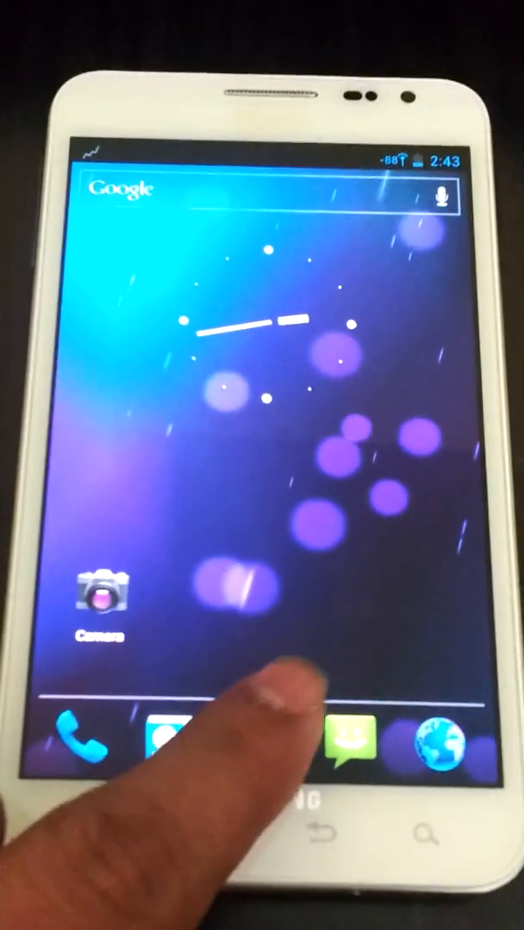
{"action": "left_click", "coordinate": [261, 744]}
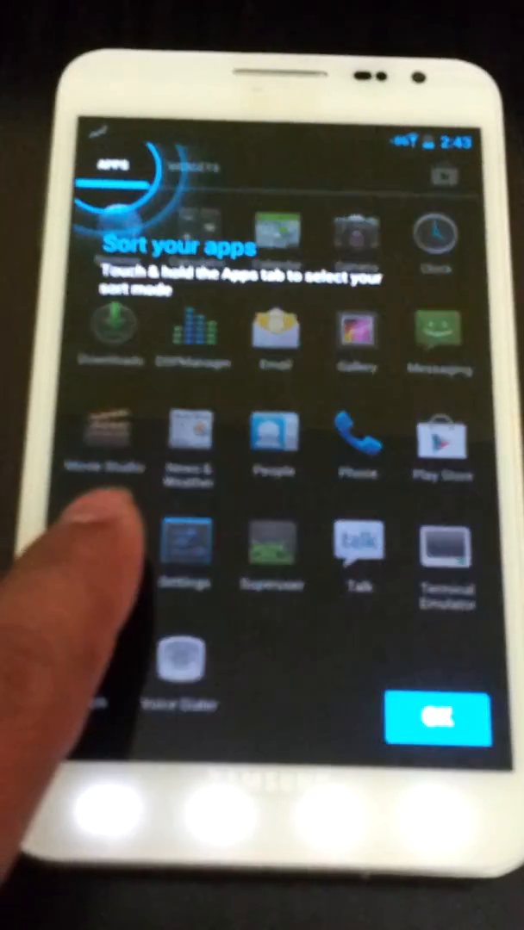